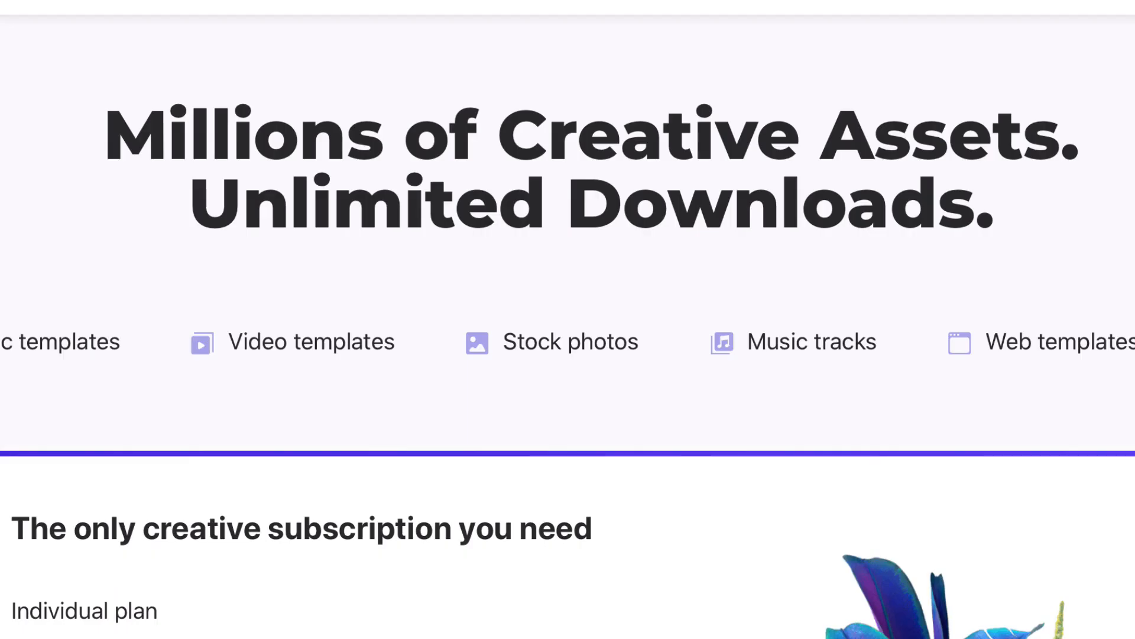
Scroll down through the Envato Elements PowerPoint template grid to view more presentation designs
scroll(down, 3)
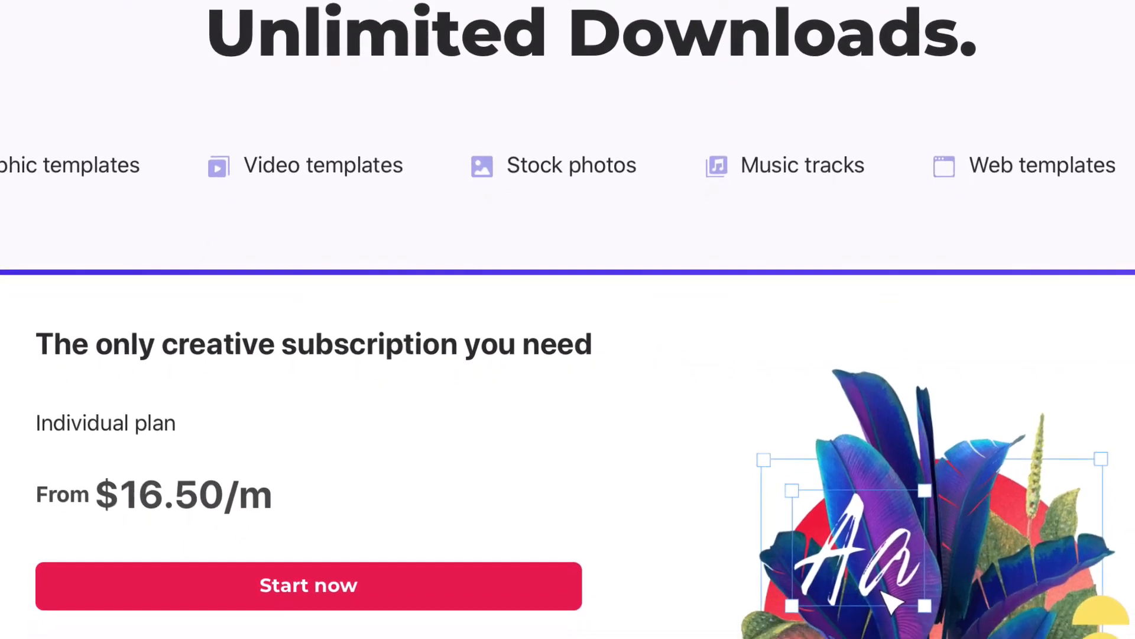
scroll(down, 3)
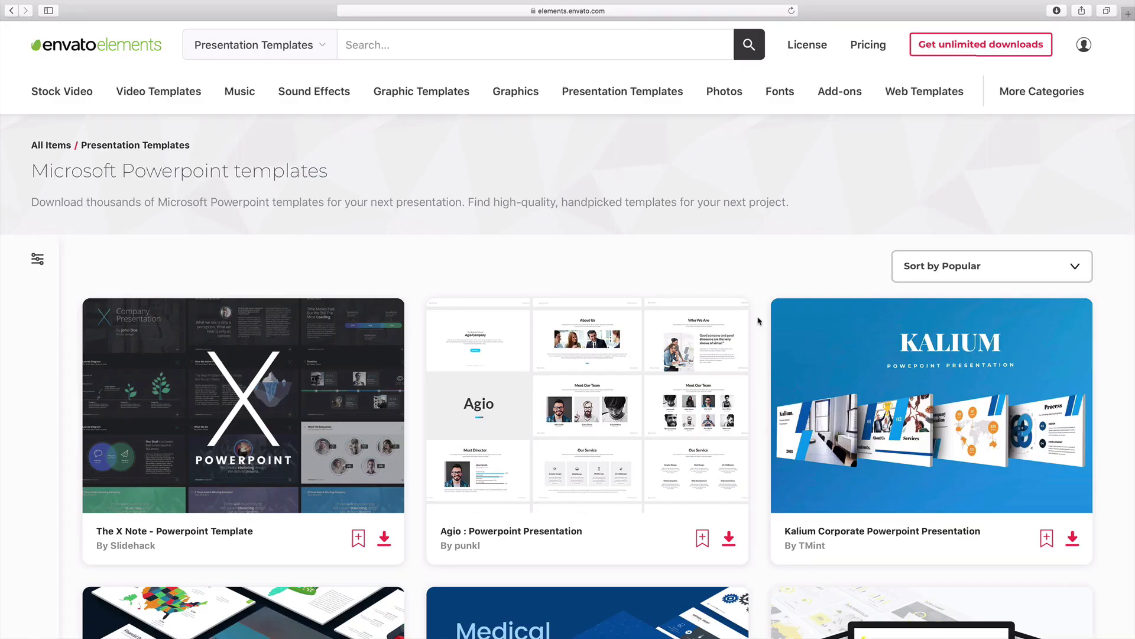
scroll(down, 3)
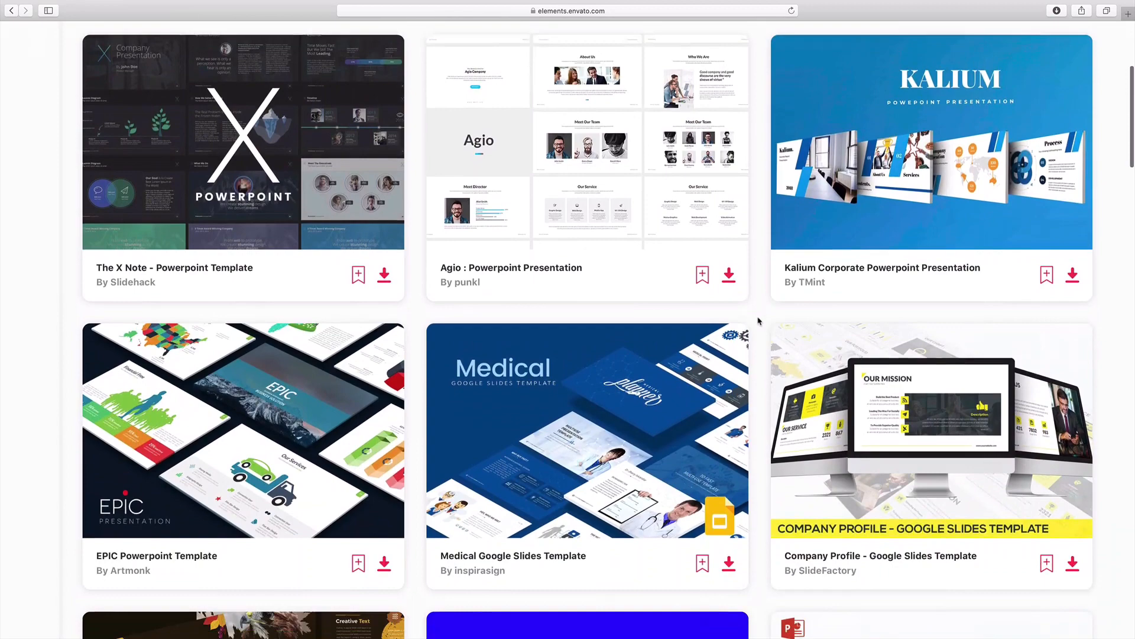
scroll(down, 3)
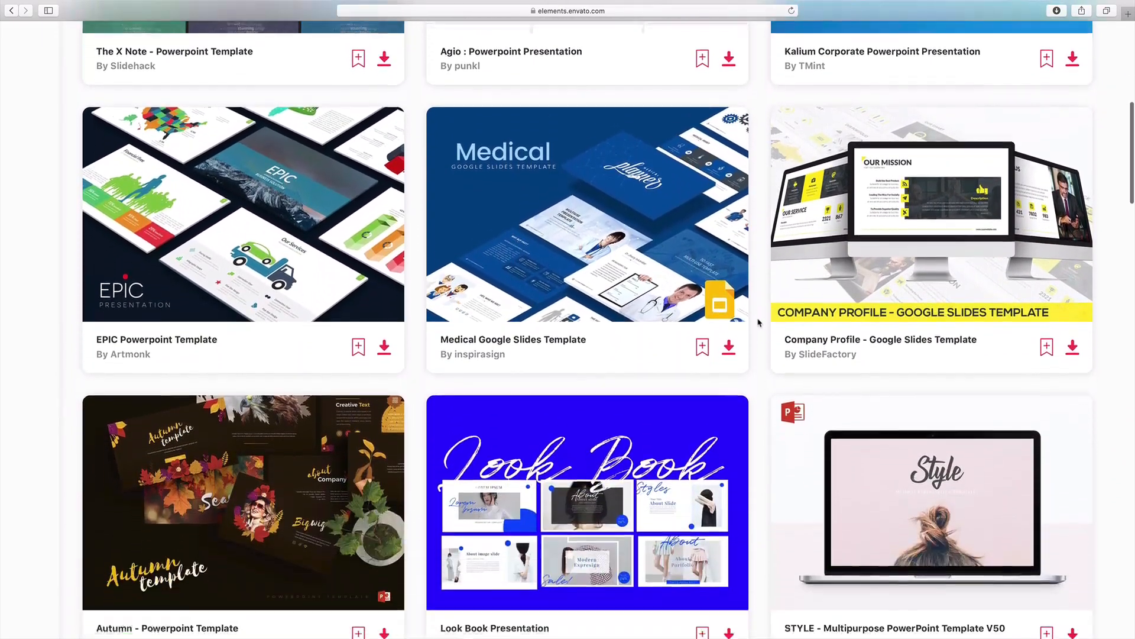
scroll(down, 3)
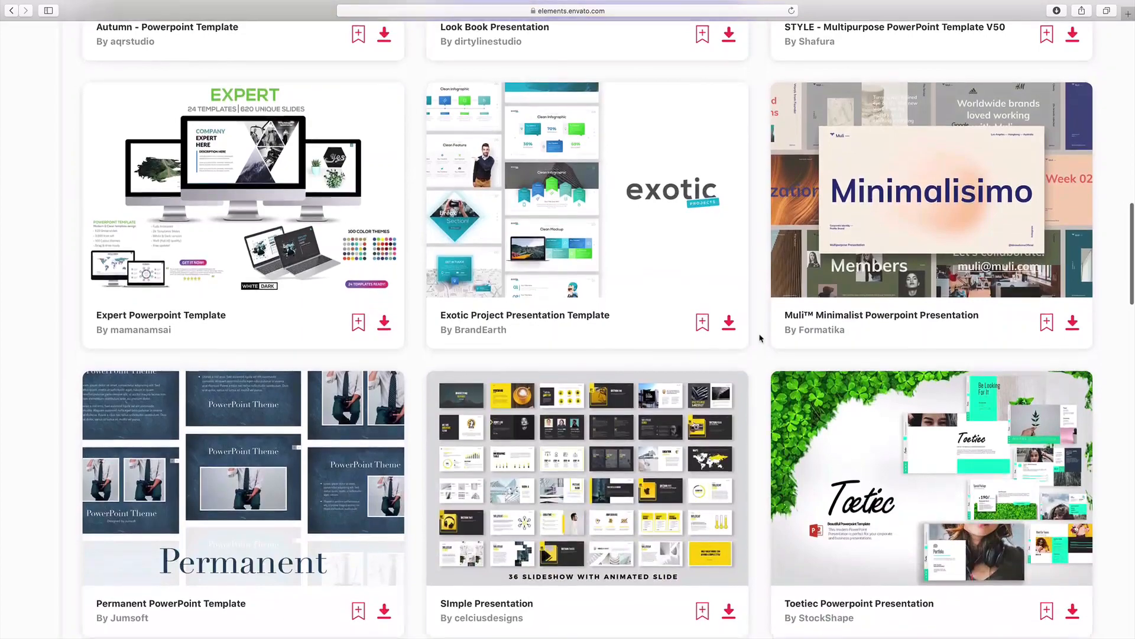
scroll(down, 3)
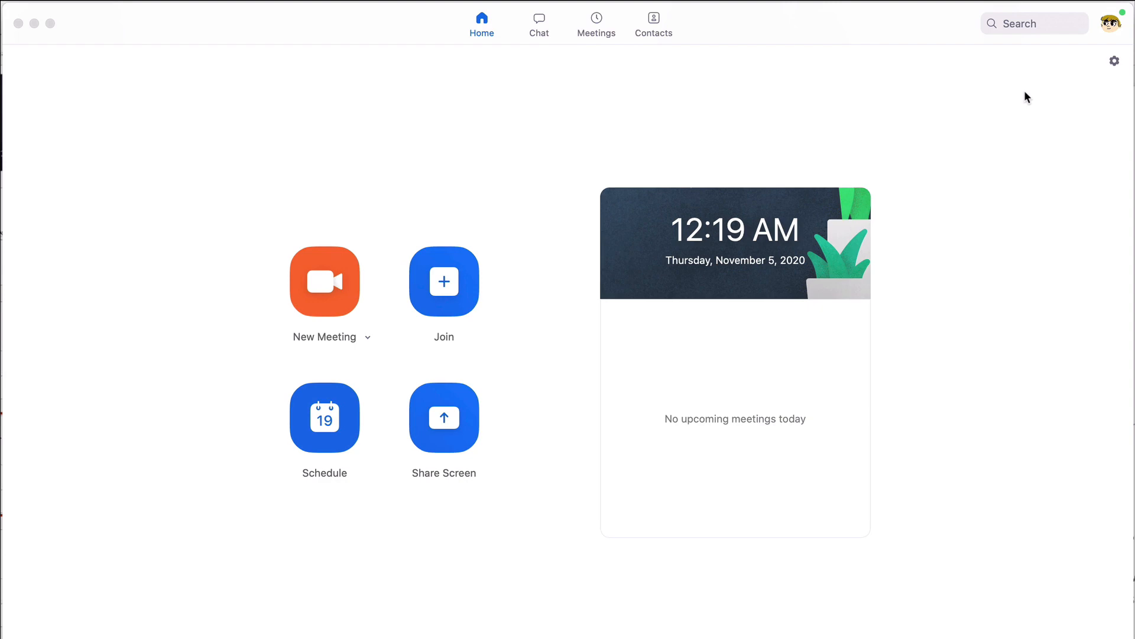
Reach Zoom's Audio settings from the account menu and keep the current microphone selection
click(1114, 23)
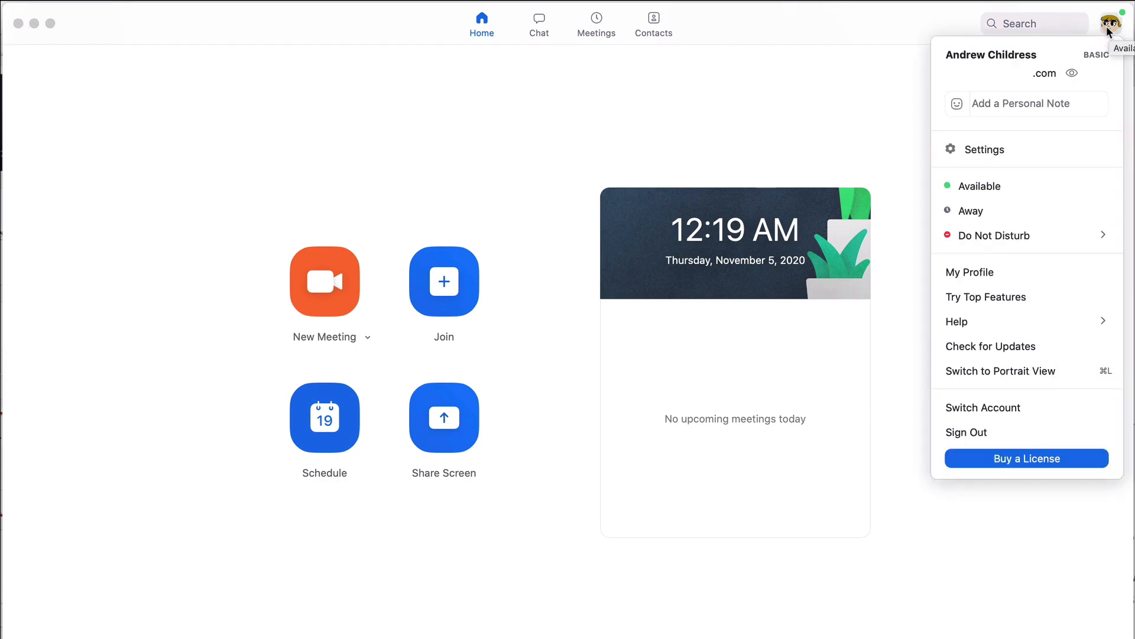
click(983, 149)
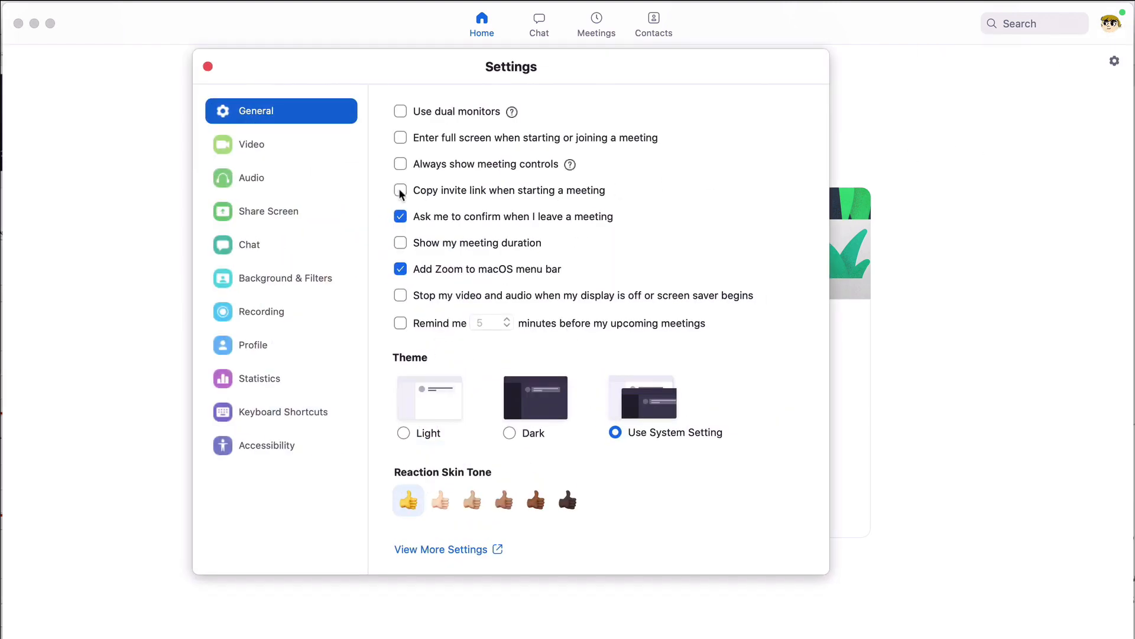
click(250, 178)
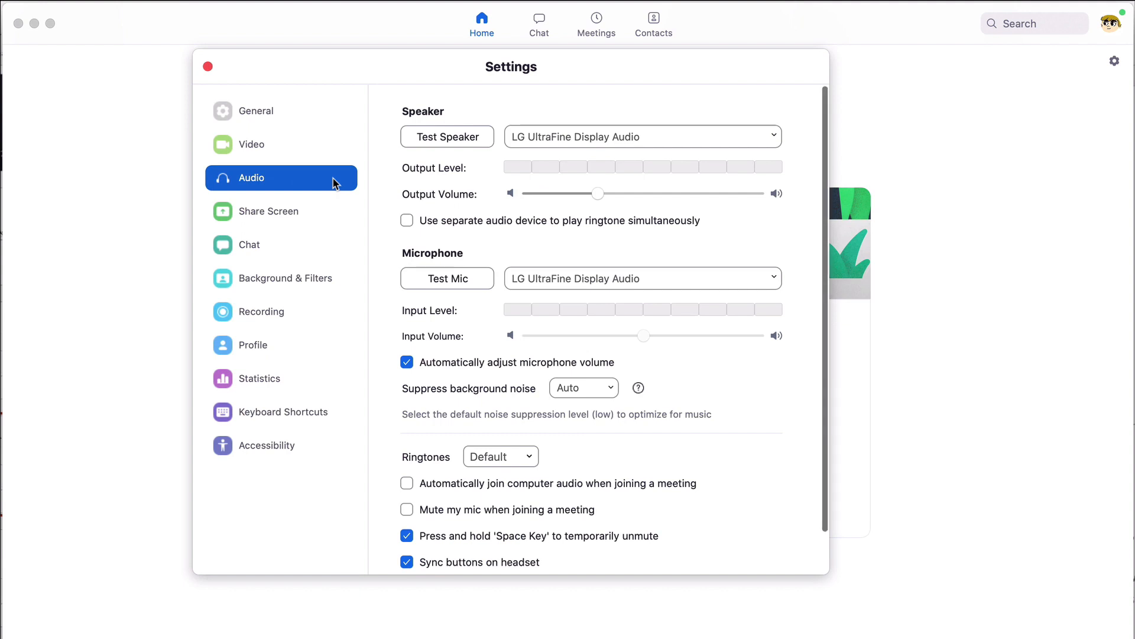
click(641, 278)
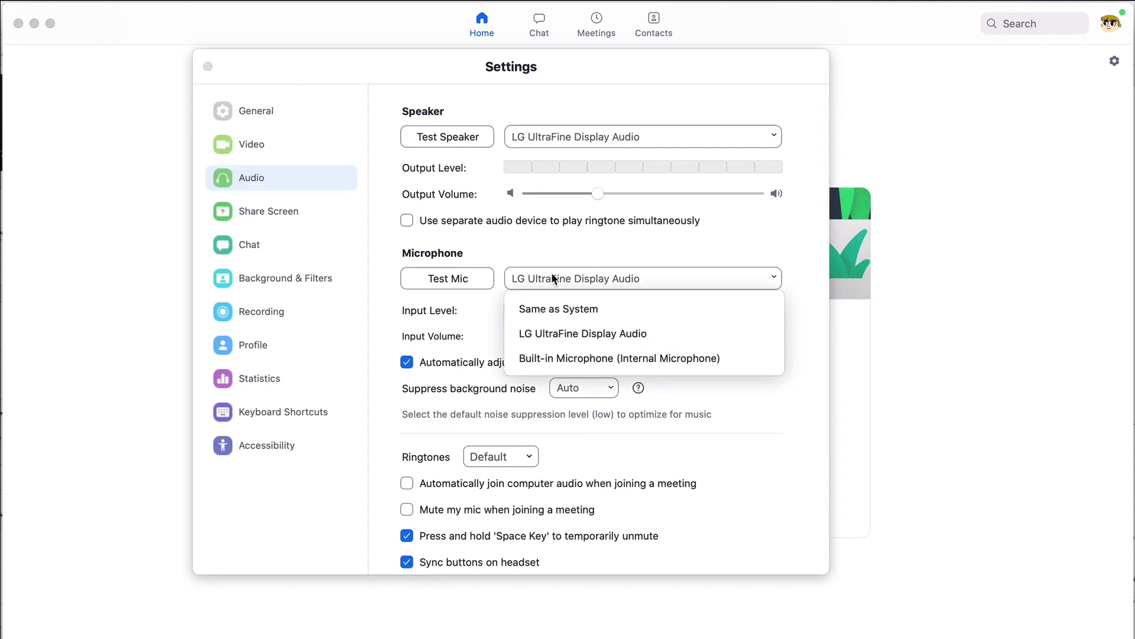
click(582, 334)
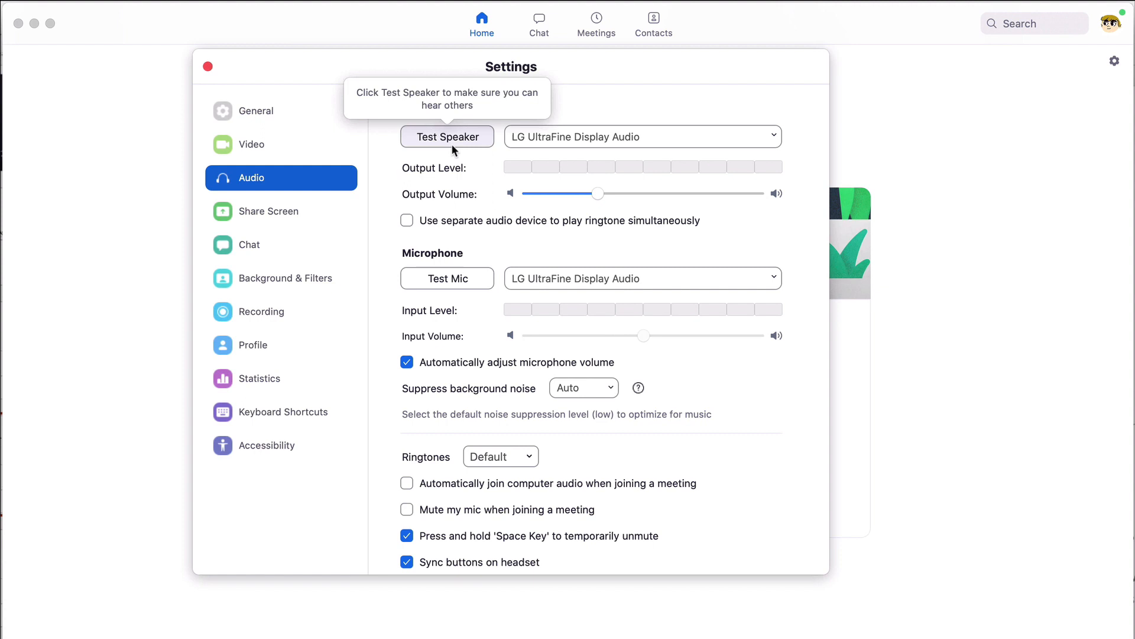
Run the speaker test sound, then record and play back a short microphone test
click(447, 136)
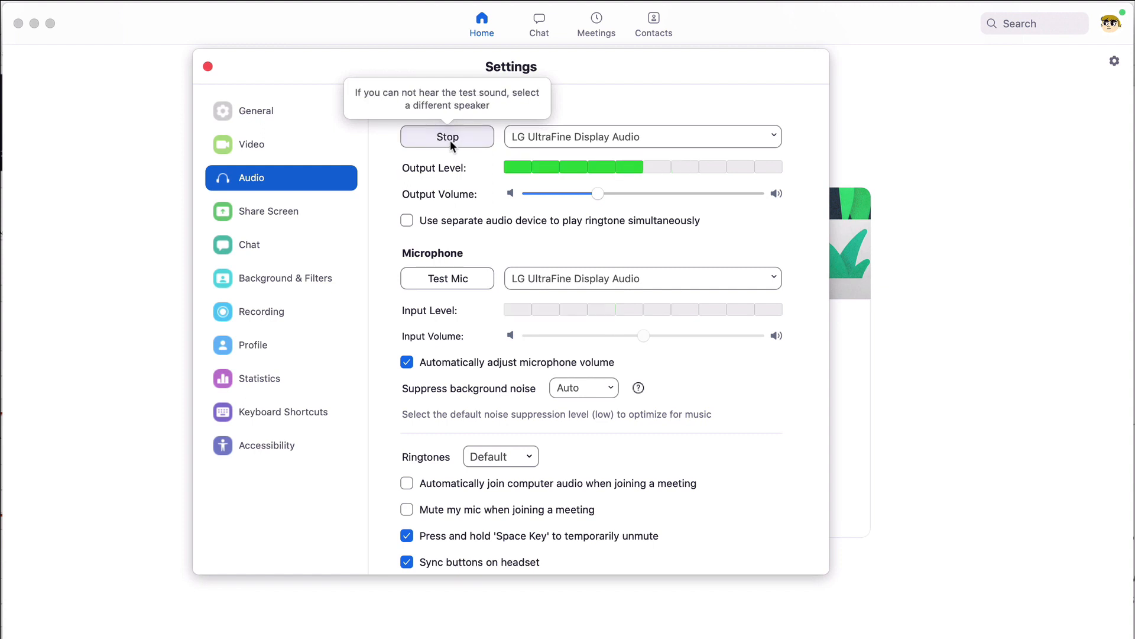
click(447, 136)
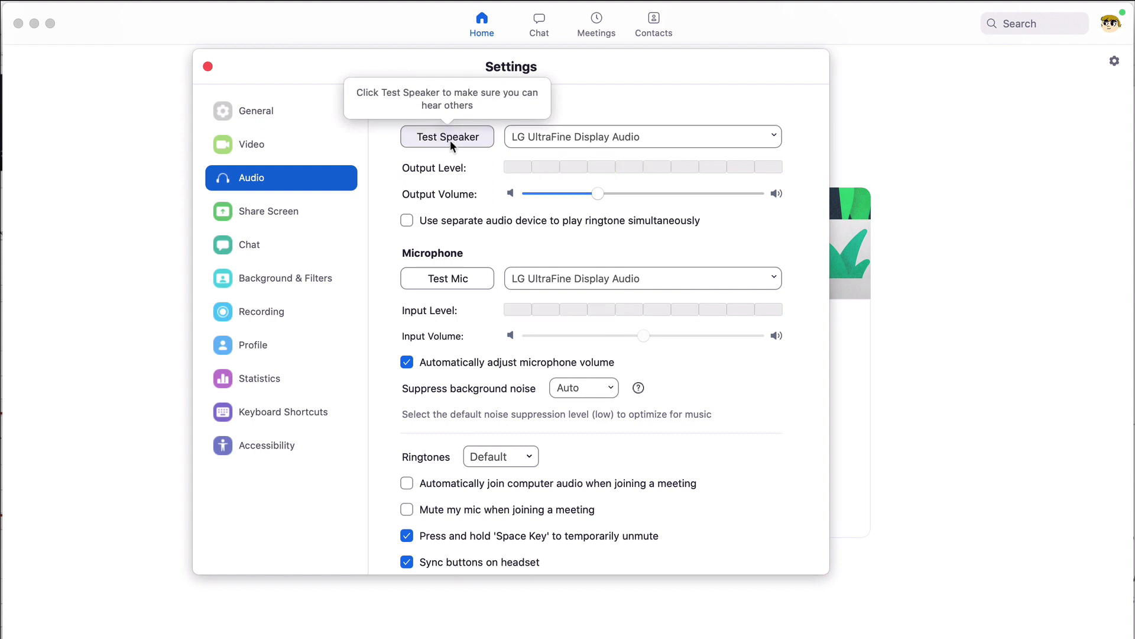
click(447, 278)
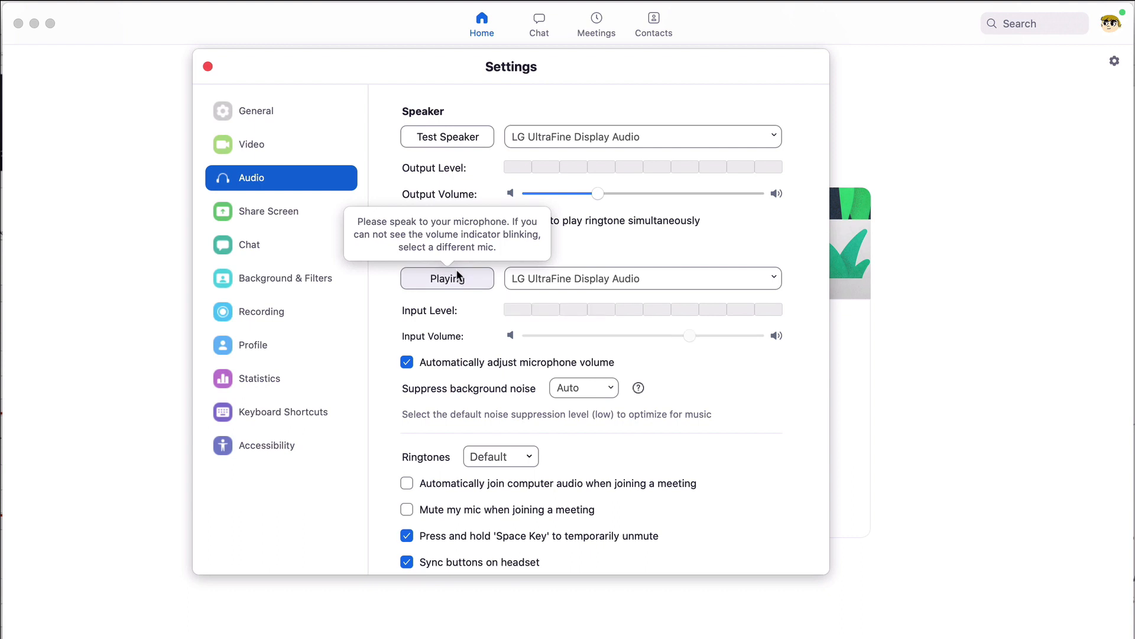
click(447, 278)
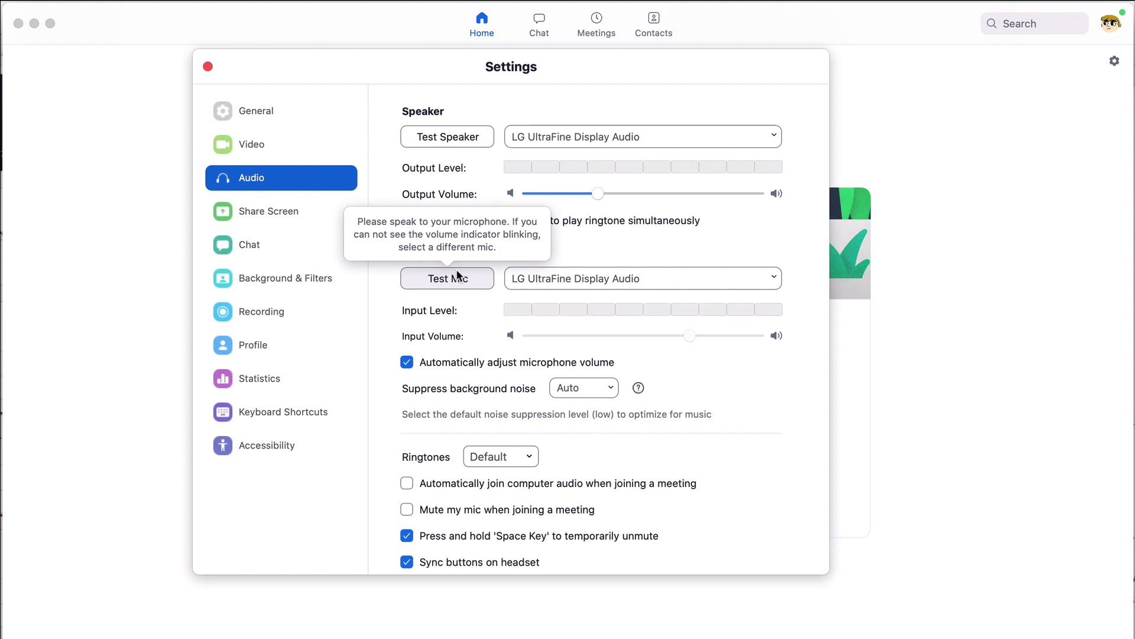
Leave Settings and start a new Zoom meeting joined with computer audio
click(207, 66)
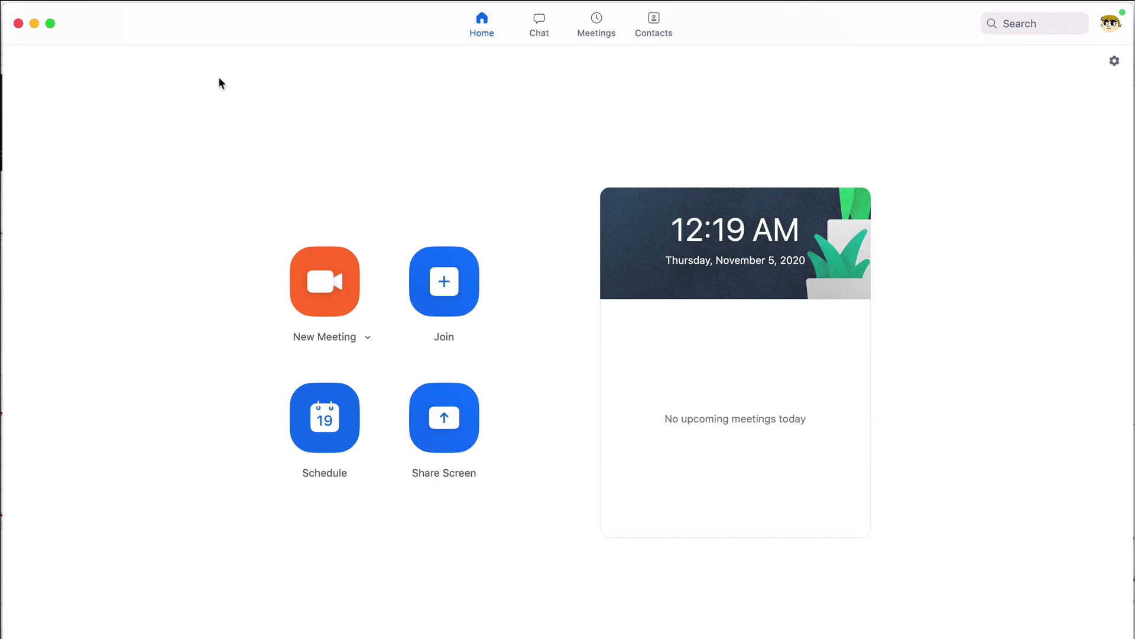
click(324, 282)
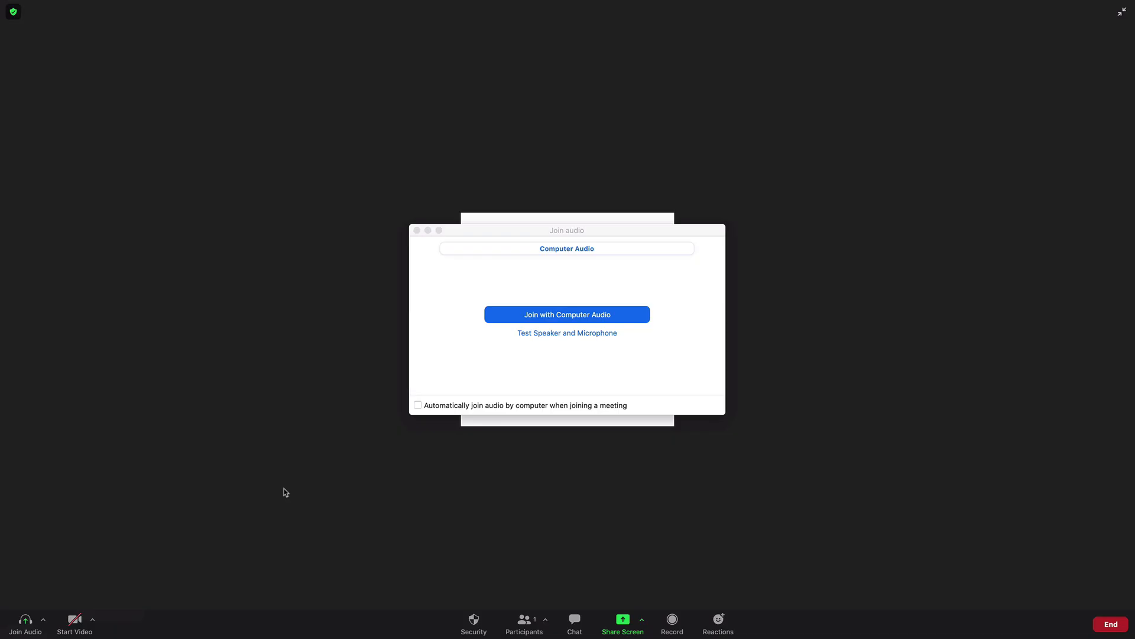
click(566, 315)
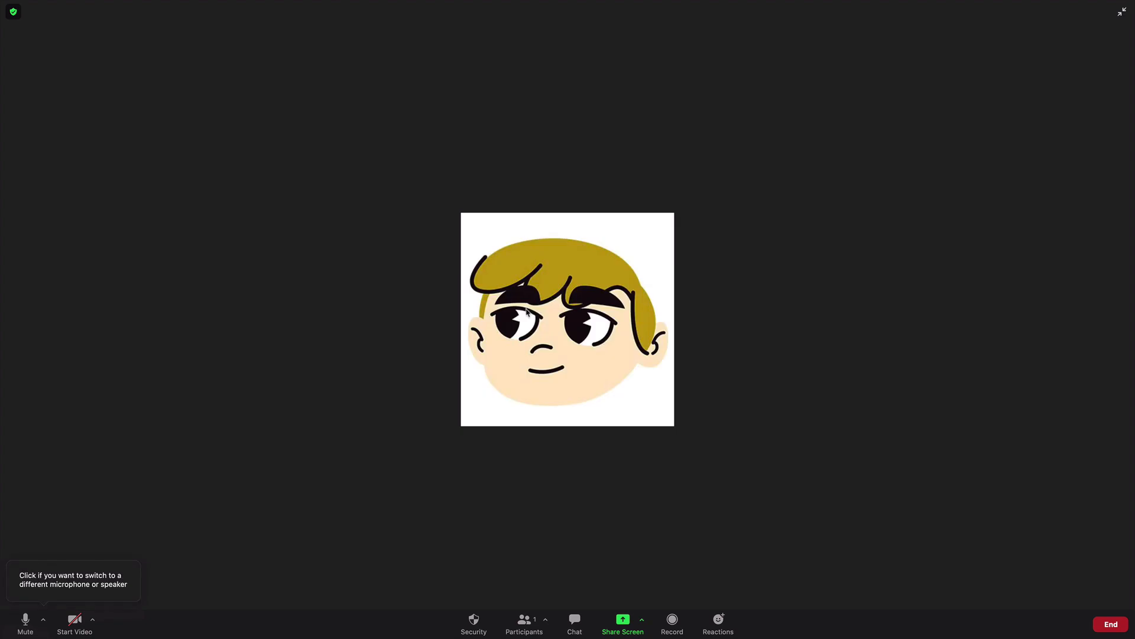
Bring up the Invite window and switch to inviting people by email
click(622, 618)
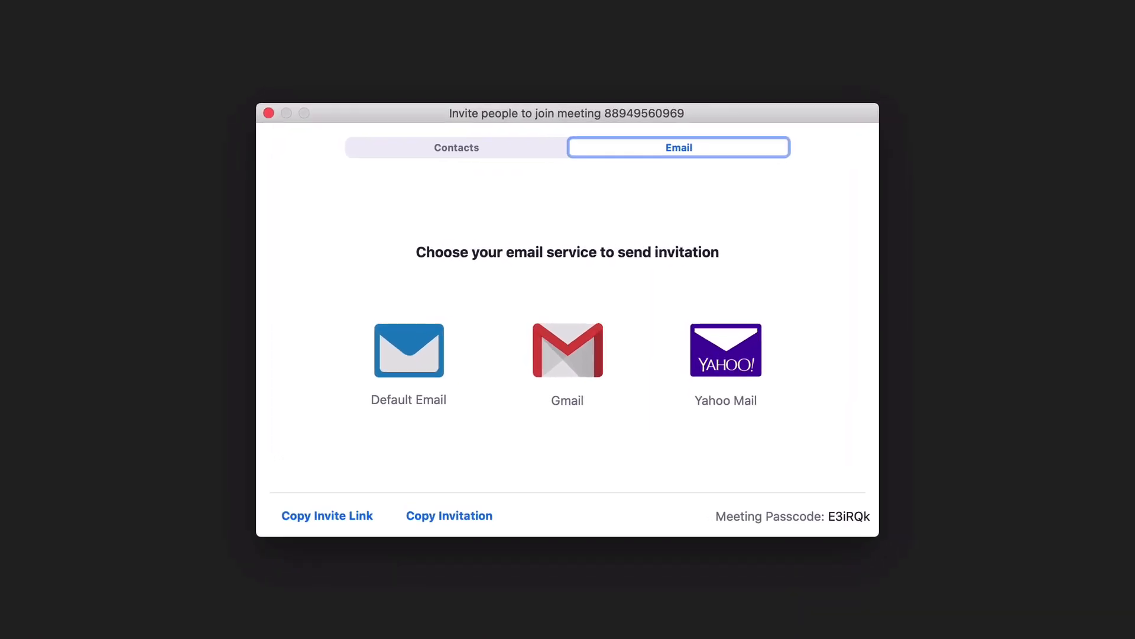
click(269, 114)
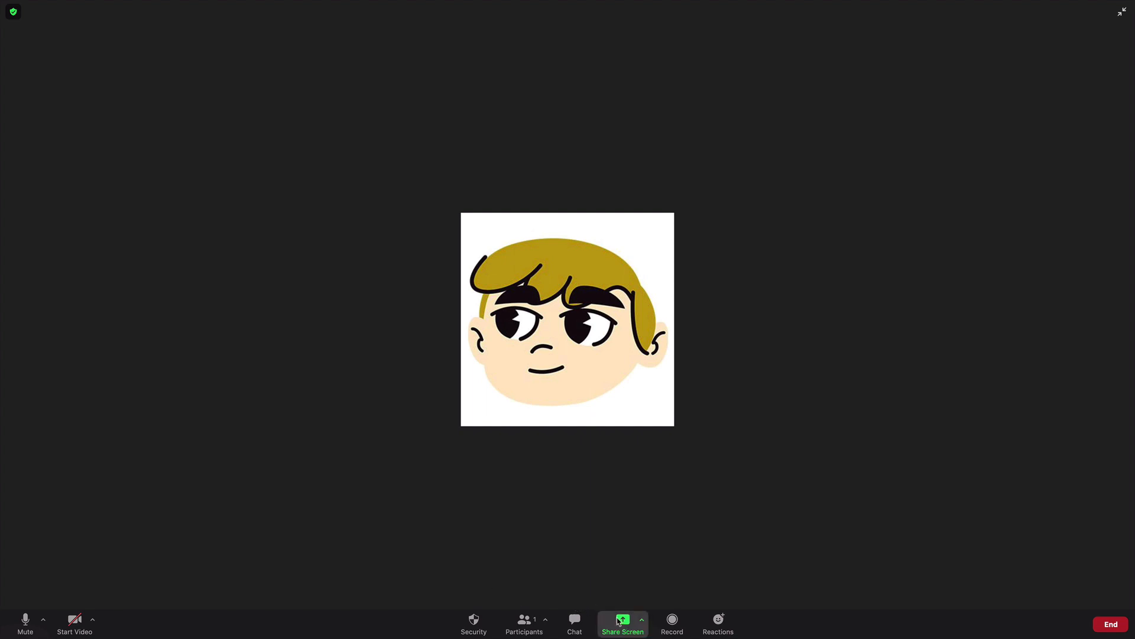
Choose the 'Microsoft PowerPoint - CUBIX Colorful - Light' window in Zoom's share picker
click(622, 621)
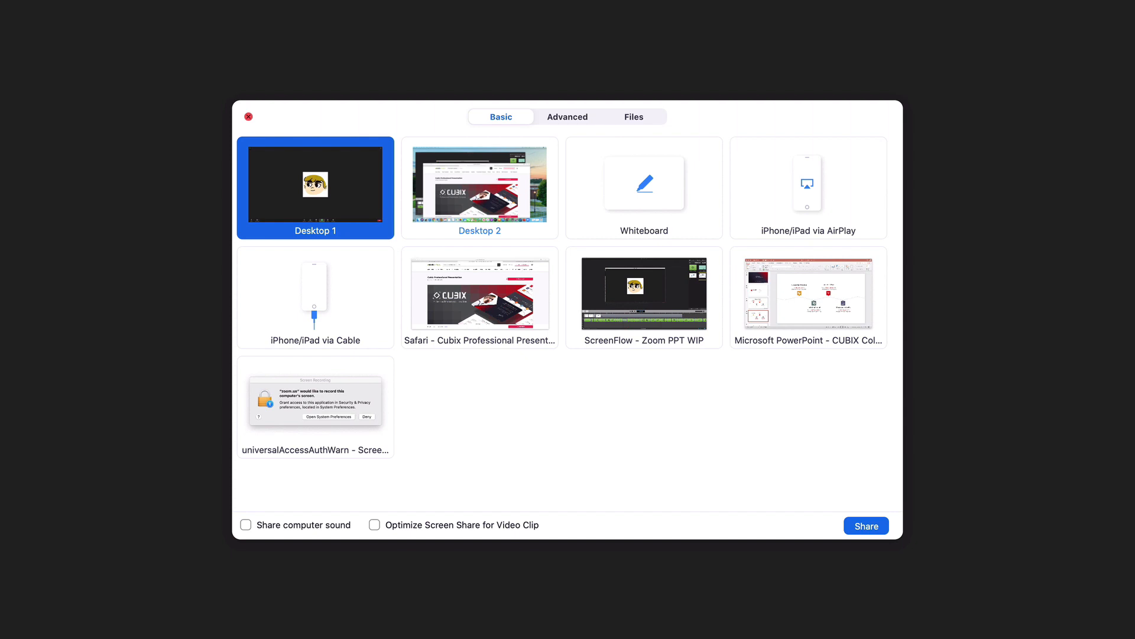
mouse_move(806, 298)
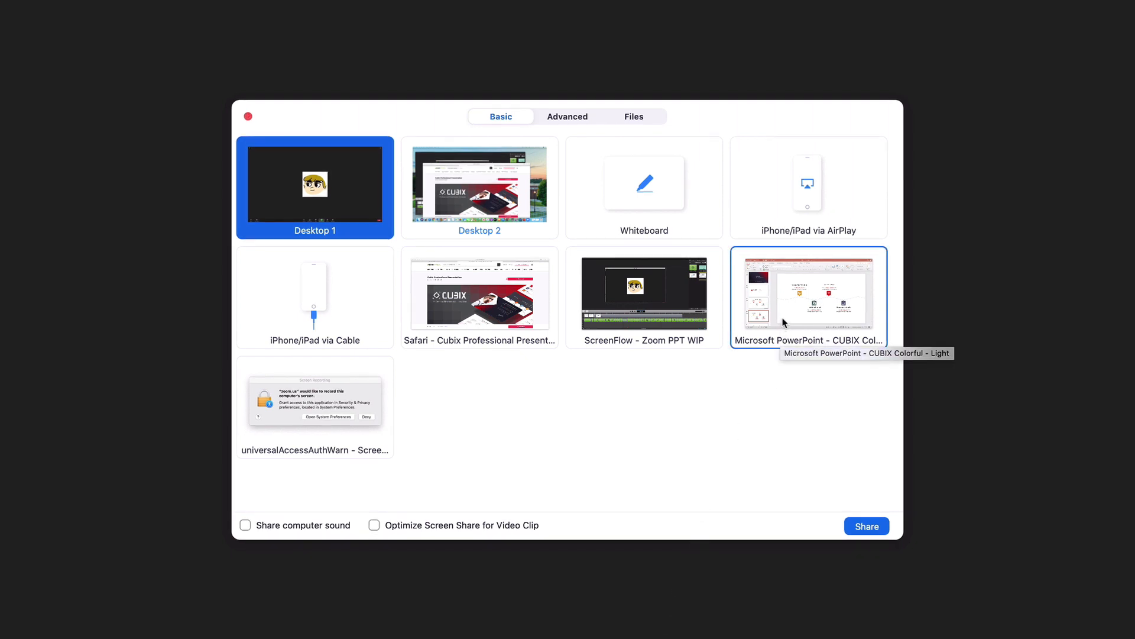
click(807, 297)
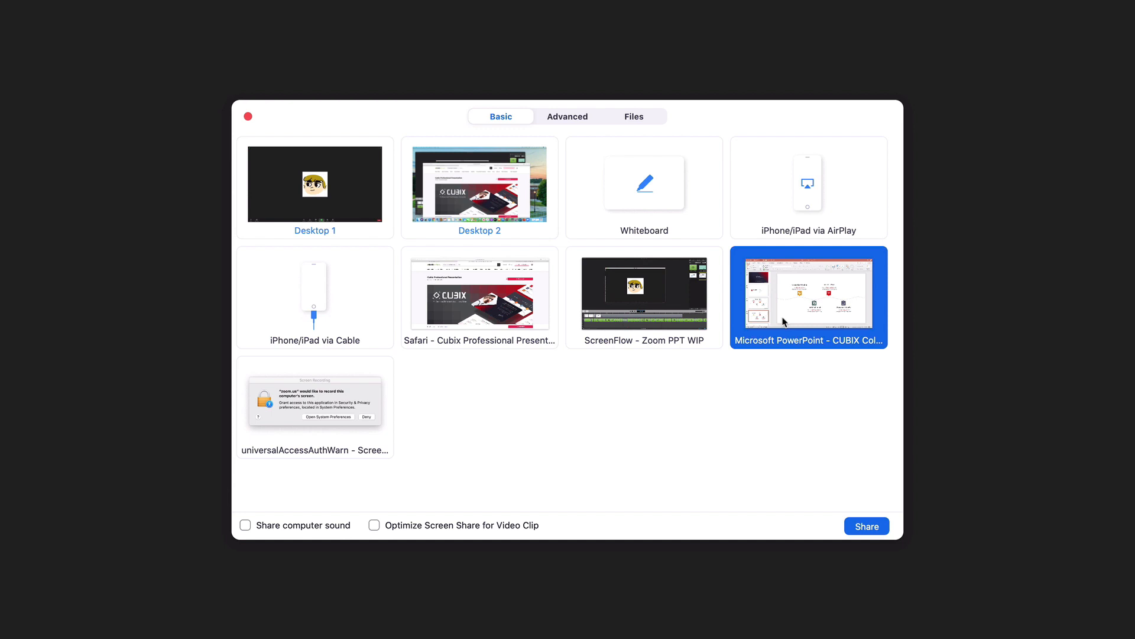
mouse_move(847, 478)
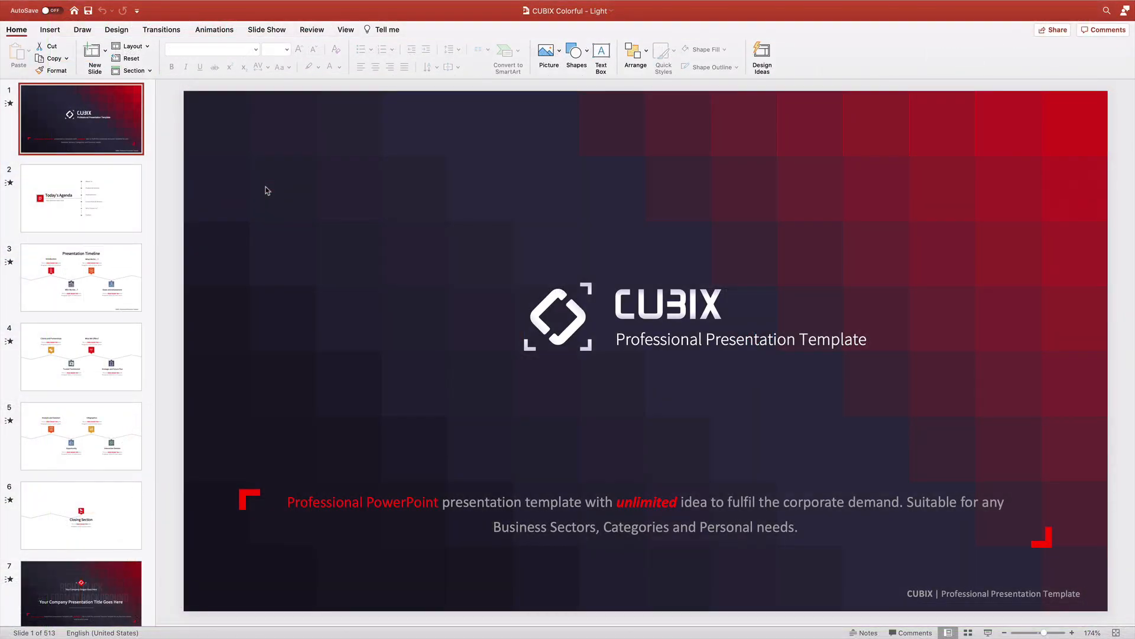
mouse_move(262, 72)
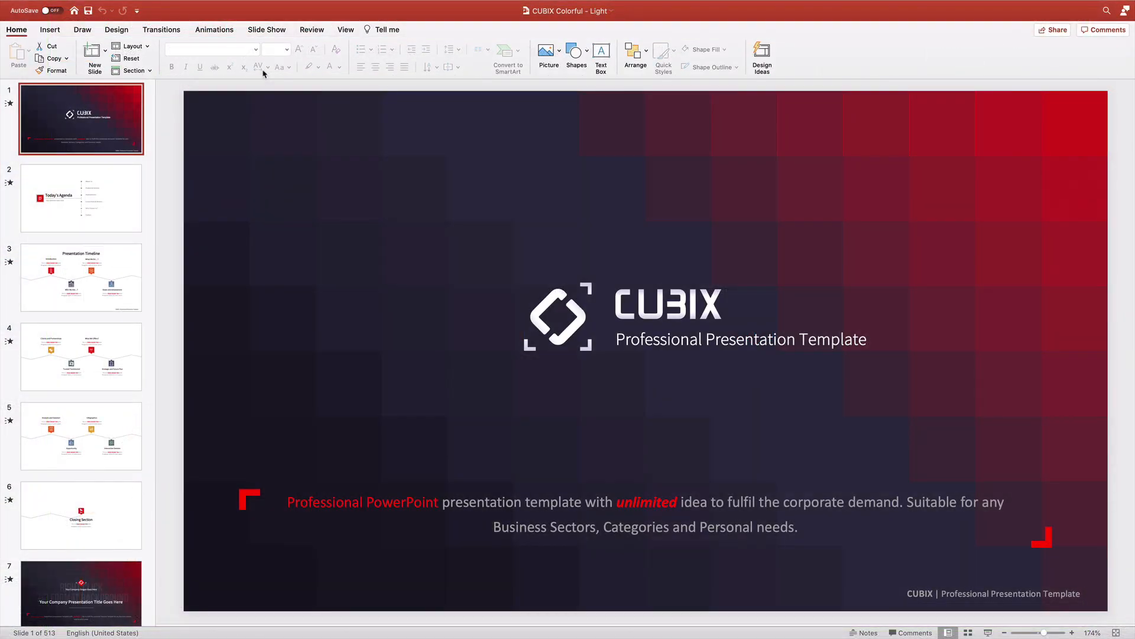
Play the CUBIX slideshow from the start, then return to editing with Escape
click(266, 29)
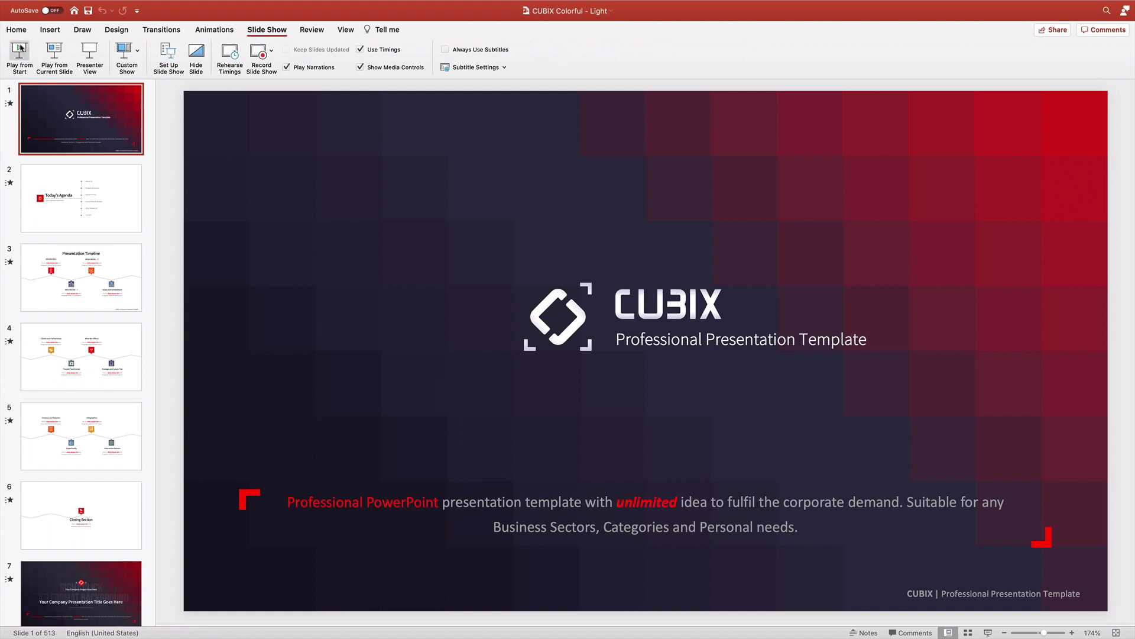
click(19, 58)
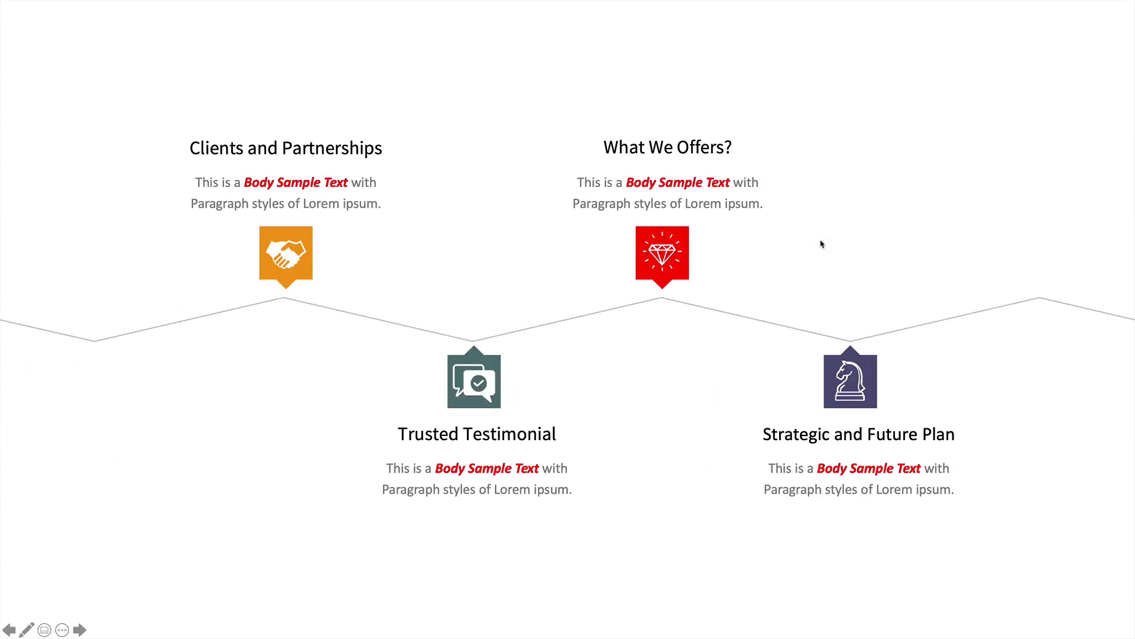
key(escape)
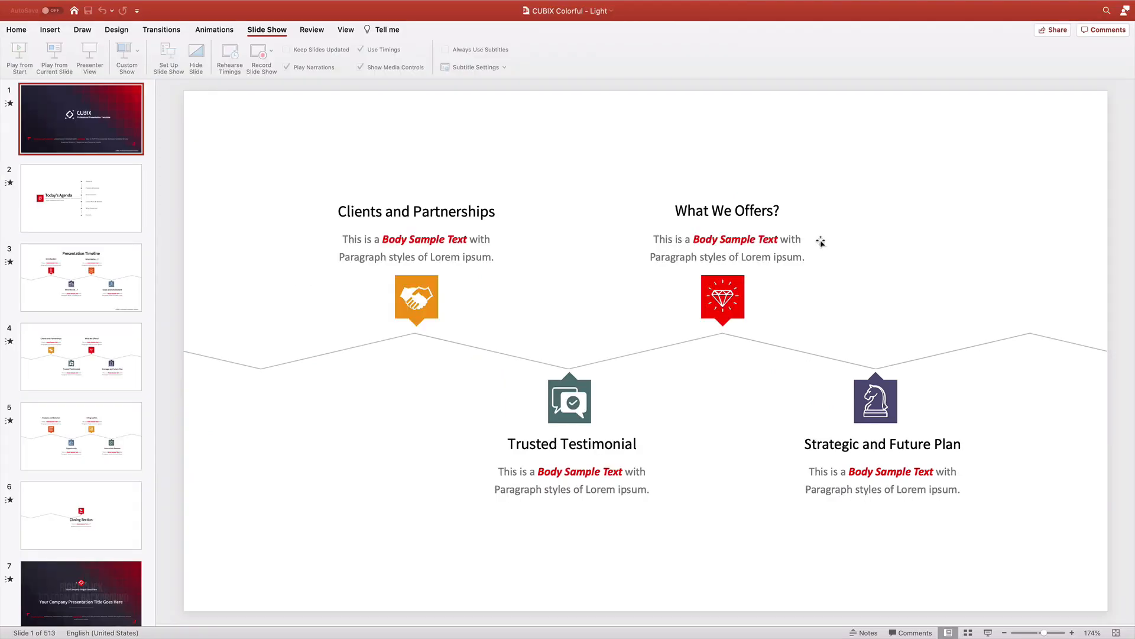
Step through the thumbnails to the Clients and Partnerships and Closing Section slides
click(82, 356)
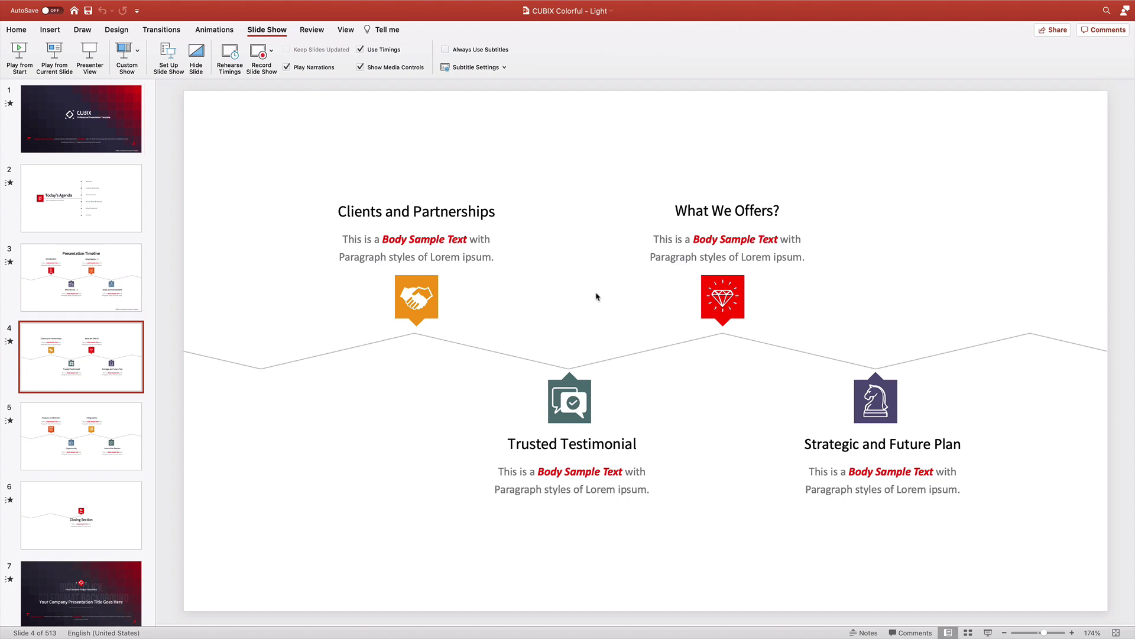
click(81, 435)
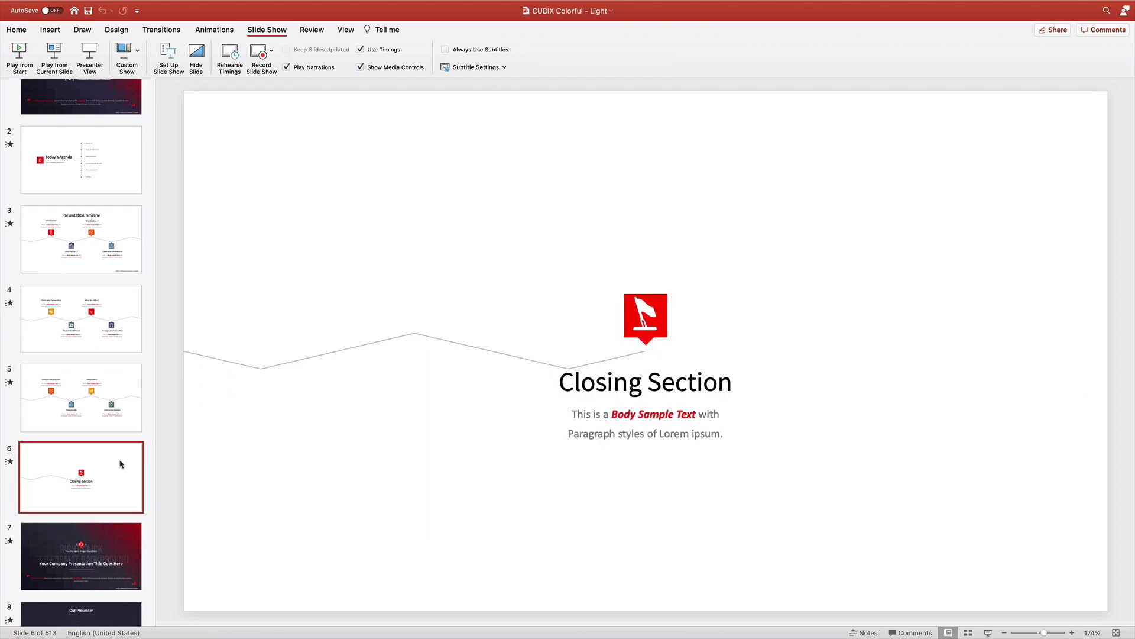
click(81, 556)
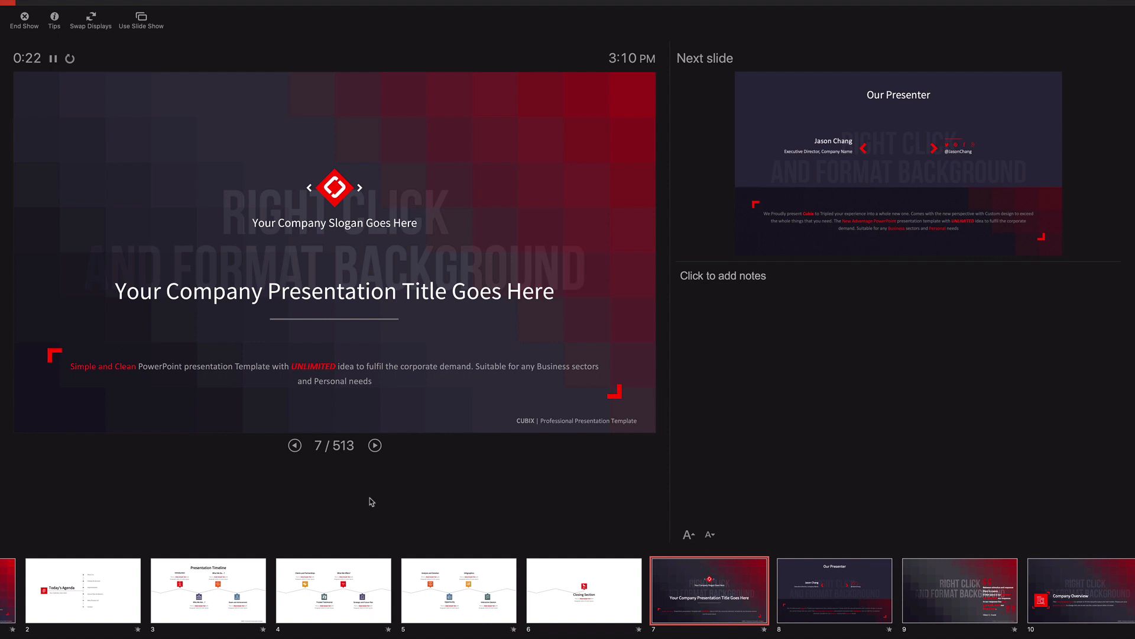
mouse_move(375, 446)
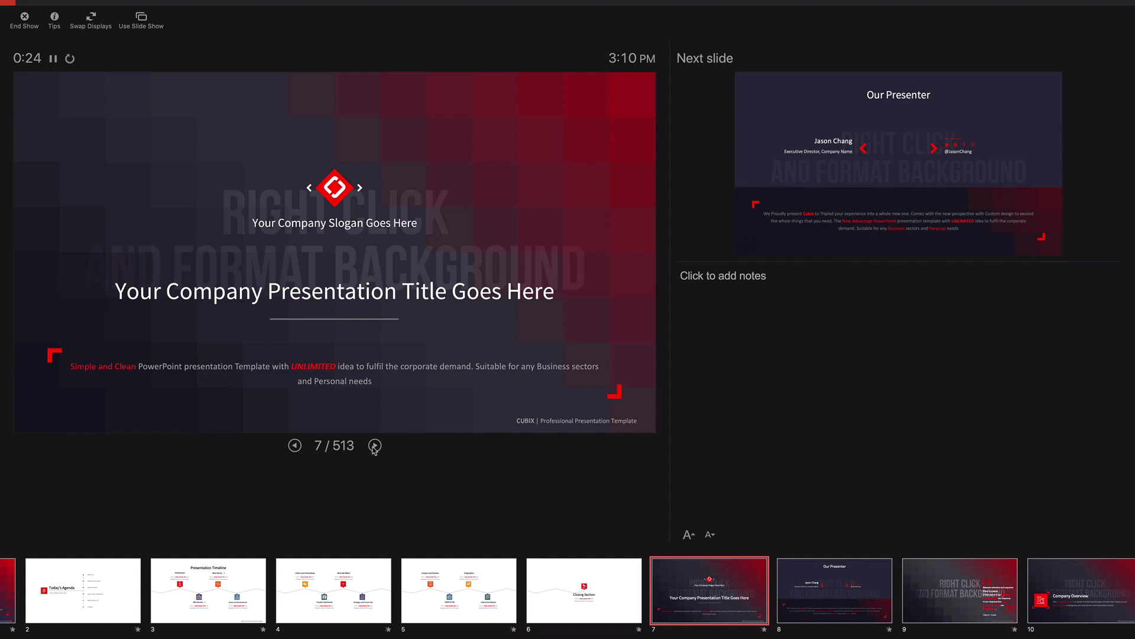
Advance the Presenter View to the next slide of the CUBIX deck
click(375, 445)
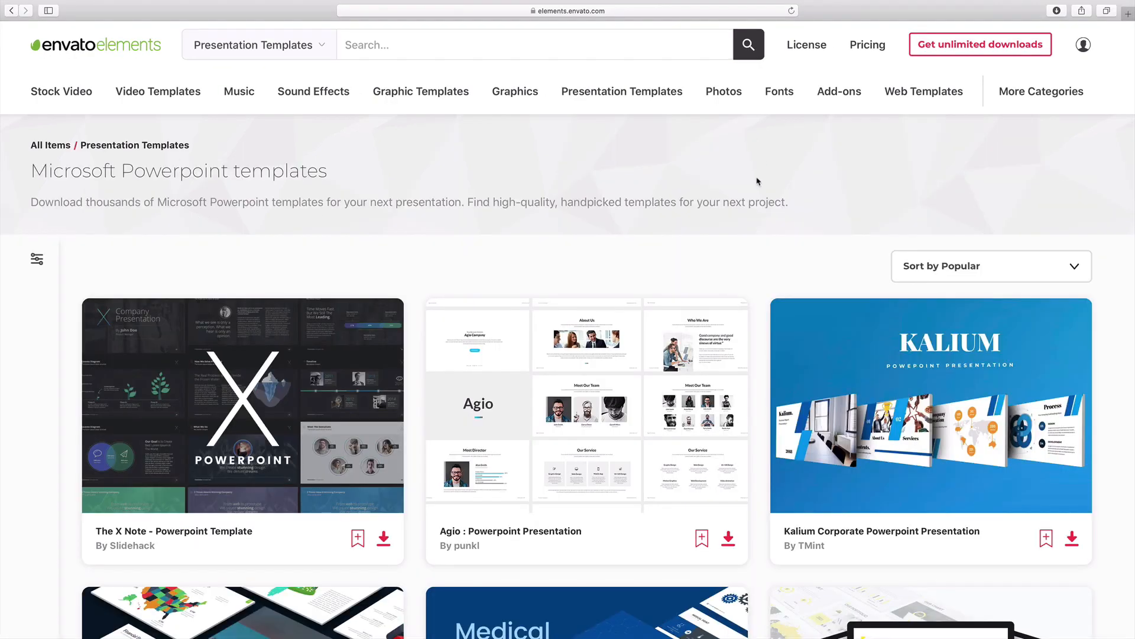
Scroll the PowerPoint templates listing down to the pagination controls at the end of page one
scroll(down, 3)
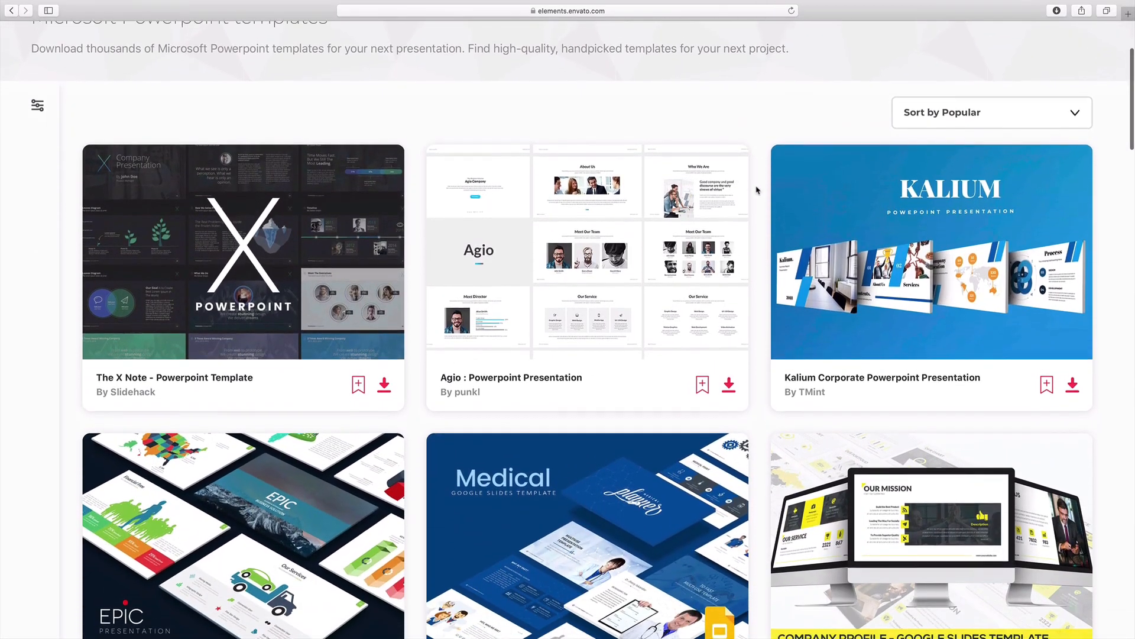
scroll(down, 3)
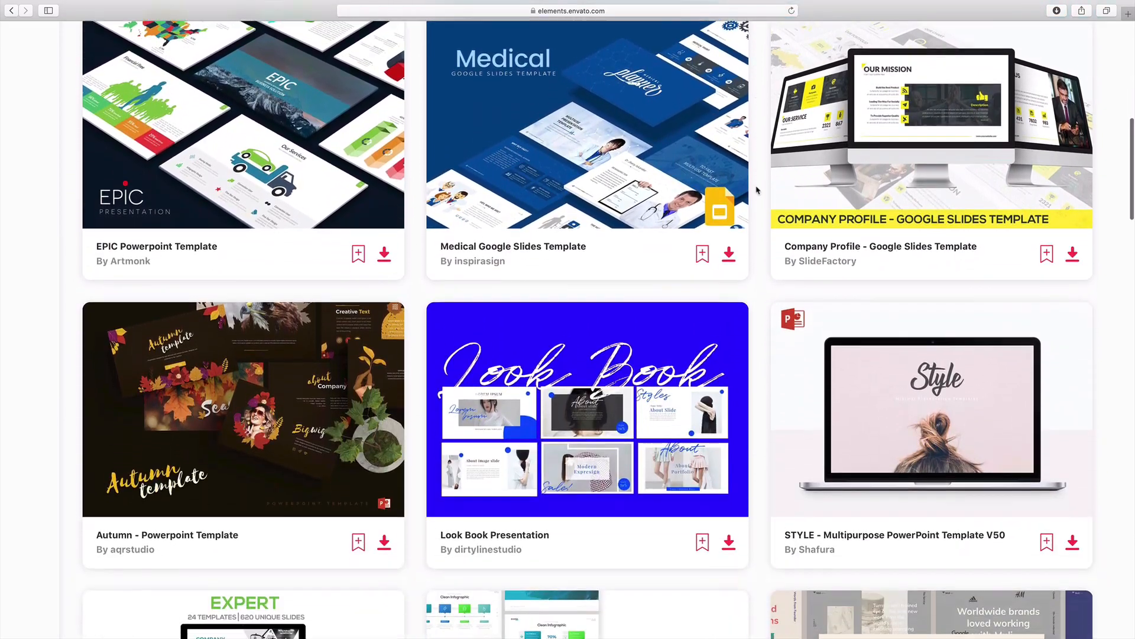
scroll(down, 3)
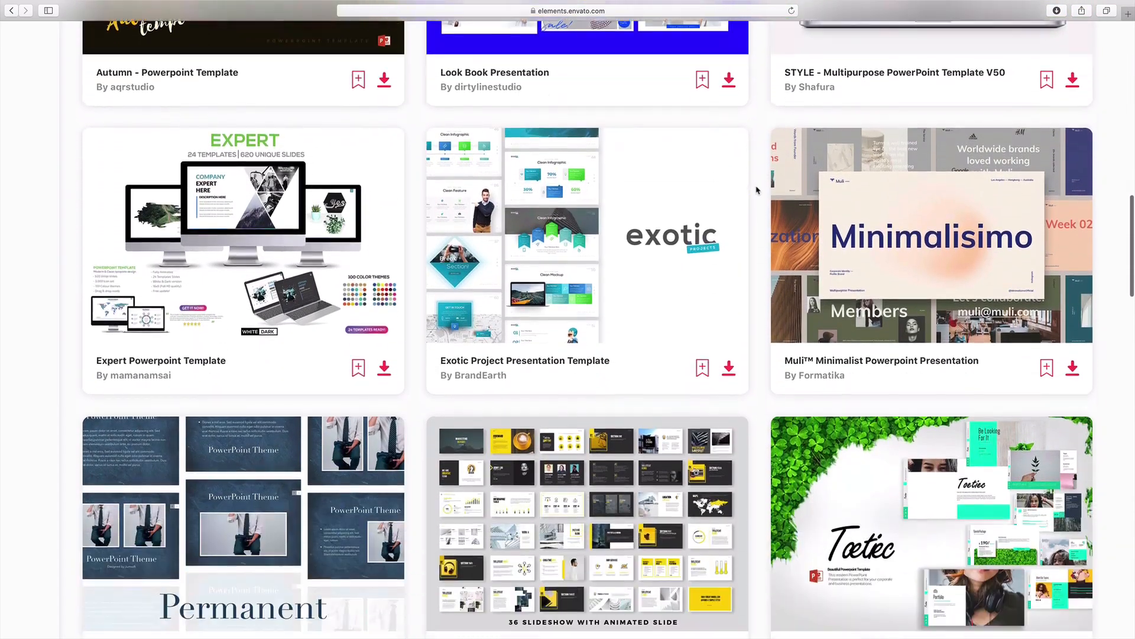
scroll(down, 3)
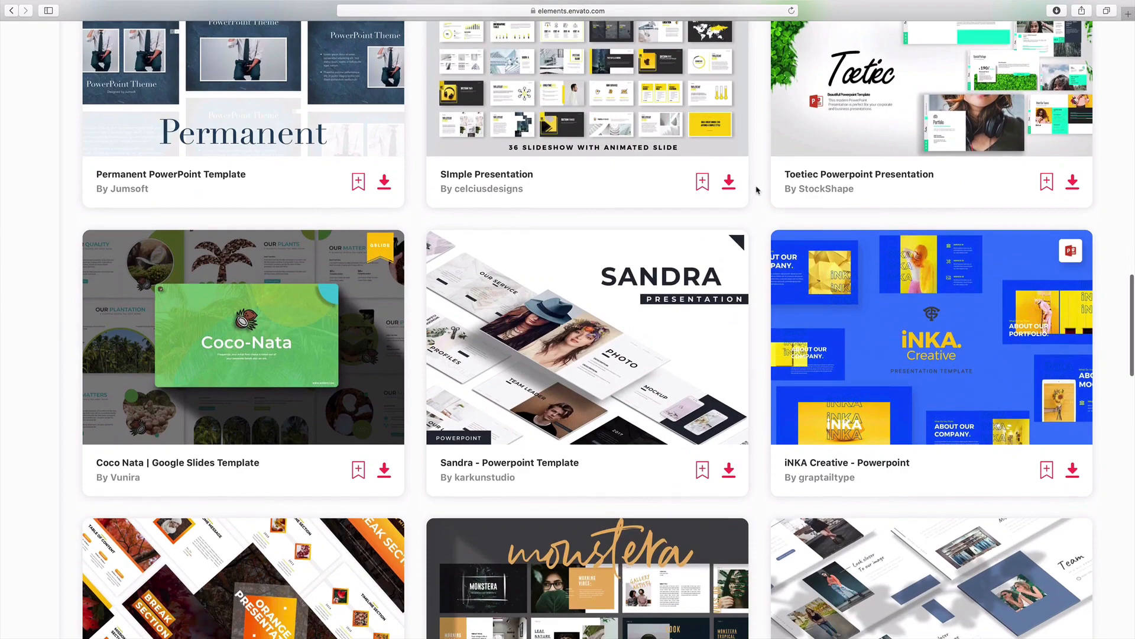
scroll(down, 3)
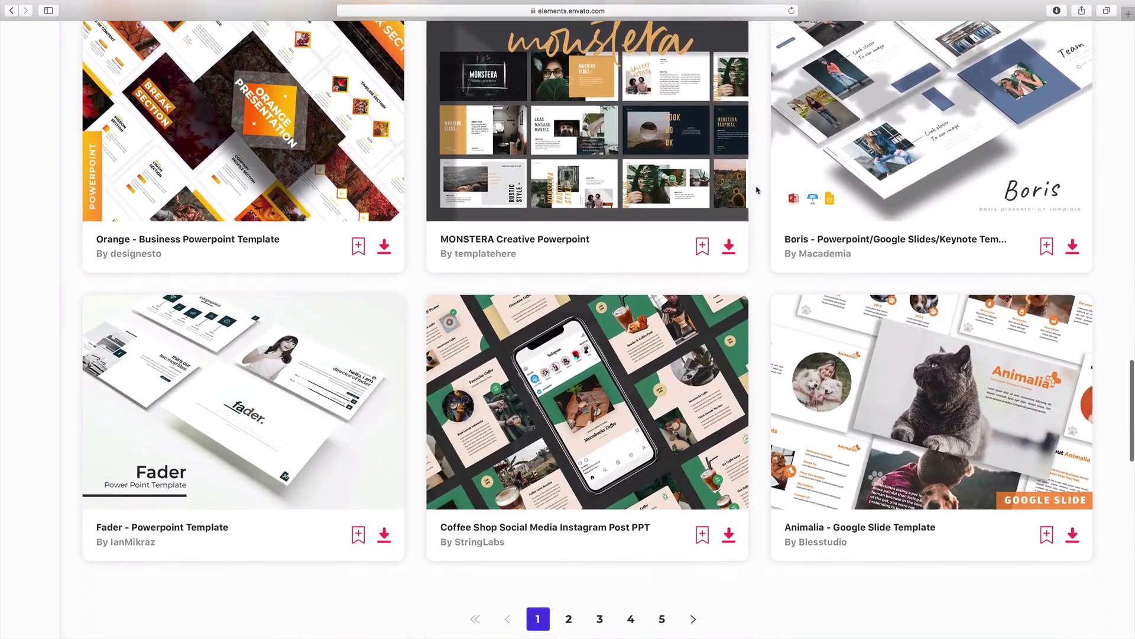
scroll(down, 3)
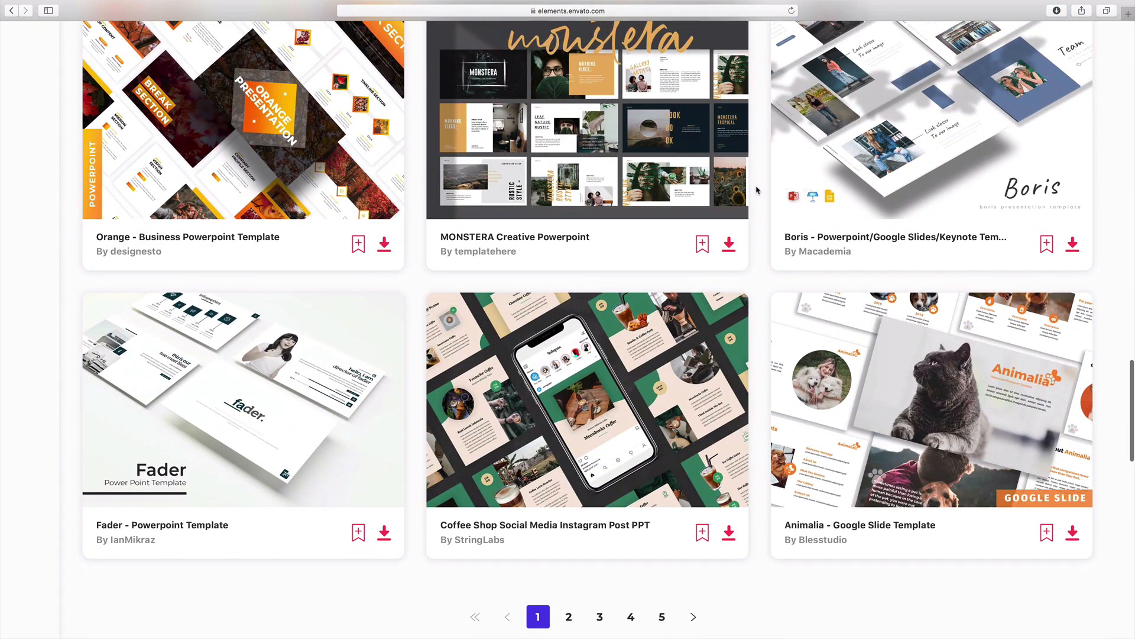